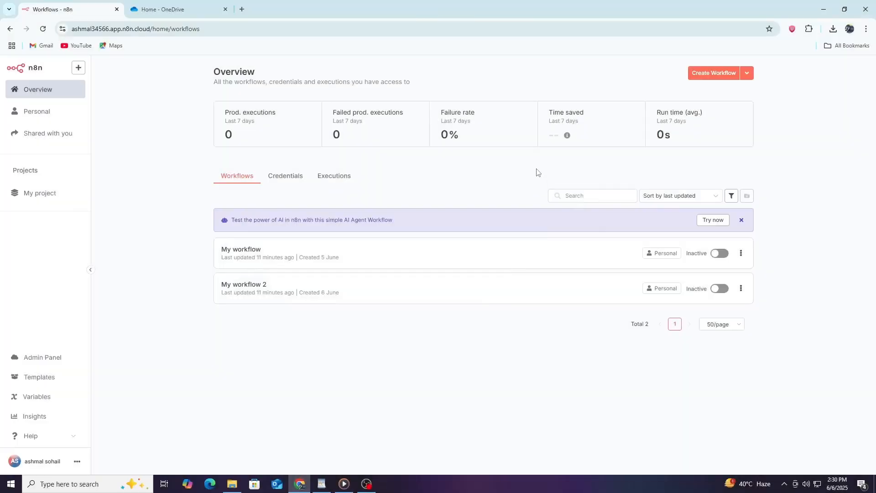
{"action": "mouse_move", "coordinate": [523, 171]}
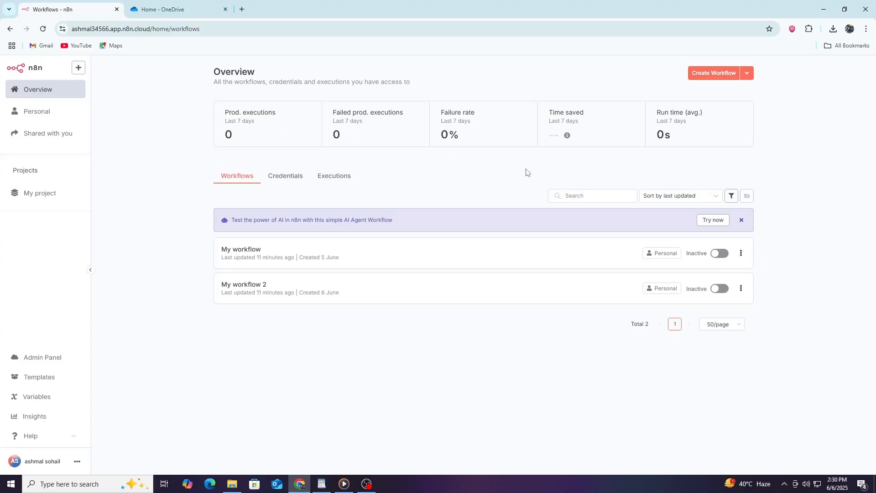
{"action": "mouse_move", "coordinate": [525, 171]}
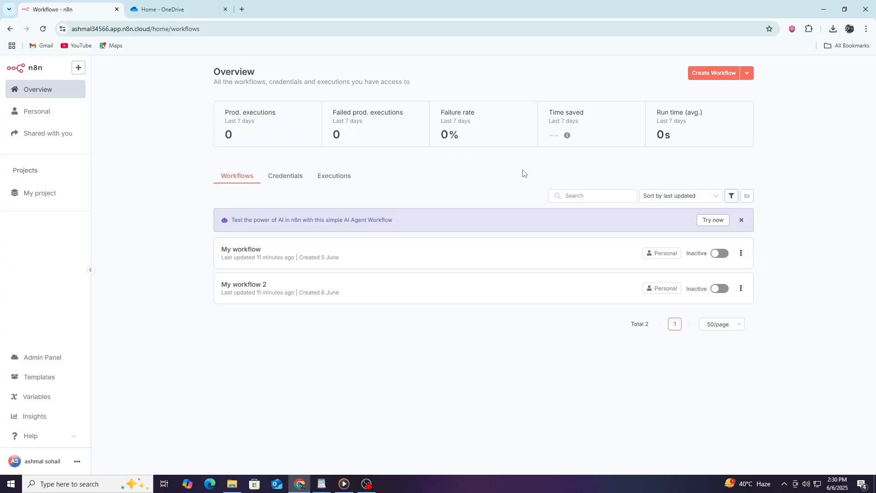
{"action": "mouse_move", "coordinate": [517, 170]}
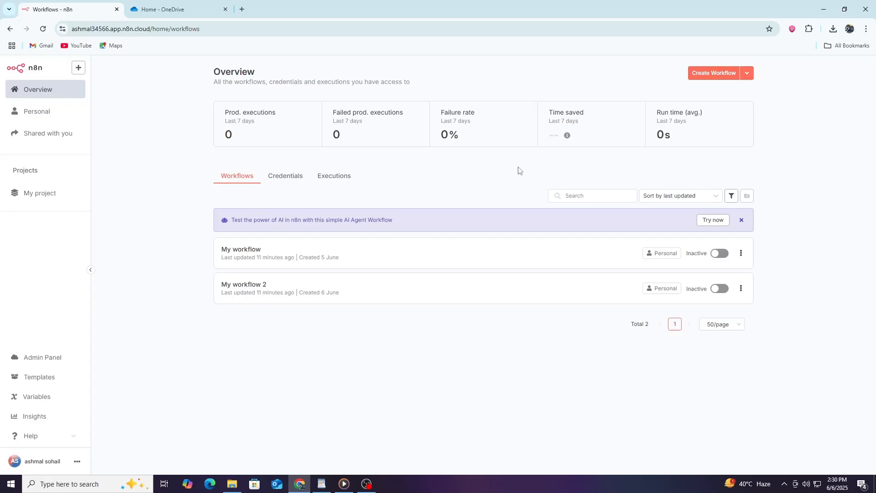
{"action": "mouse_move", "coordinate": [388, 194]}
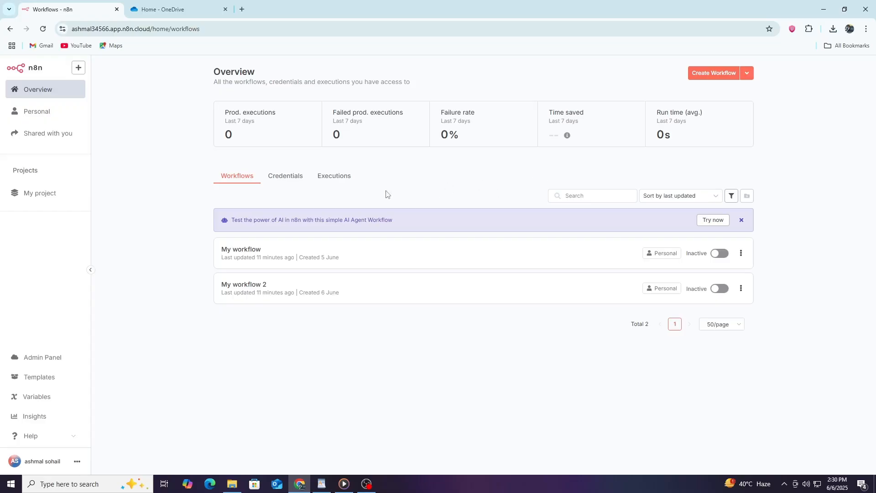
{"action": "mouse_move", "coordinate": [291, 206]}
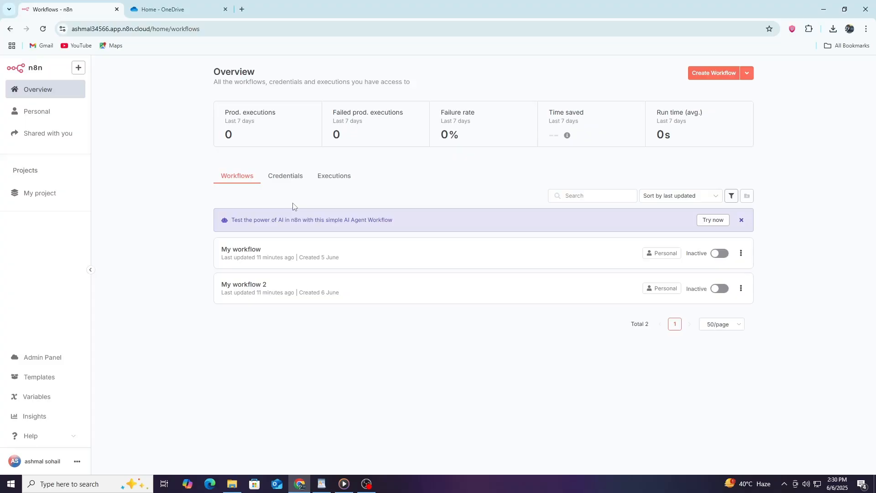
{"action": "mouse_move", "coordinate": [339, 113]}
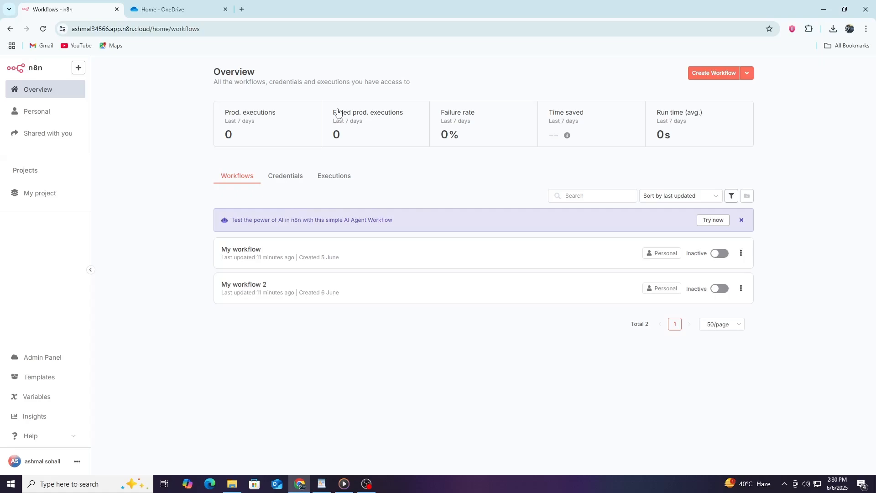
Step: Check the OneDrive files, then return to the n8n workflows overview
{"action": "left_click", "coordinate": [177, 9]}
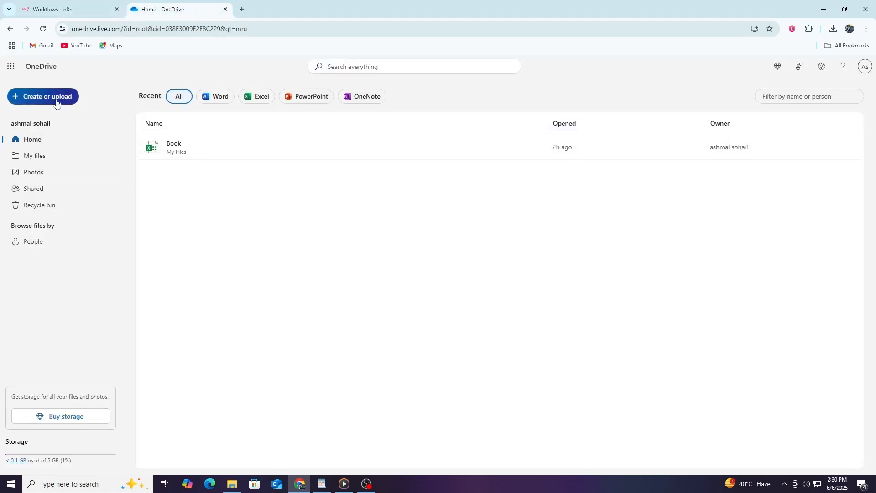
{"action": "mouse_move", "coordinate": [117, 110]}
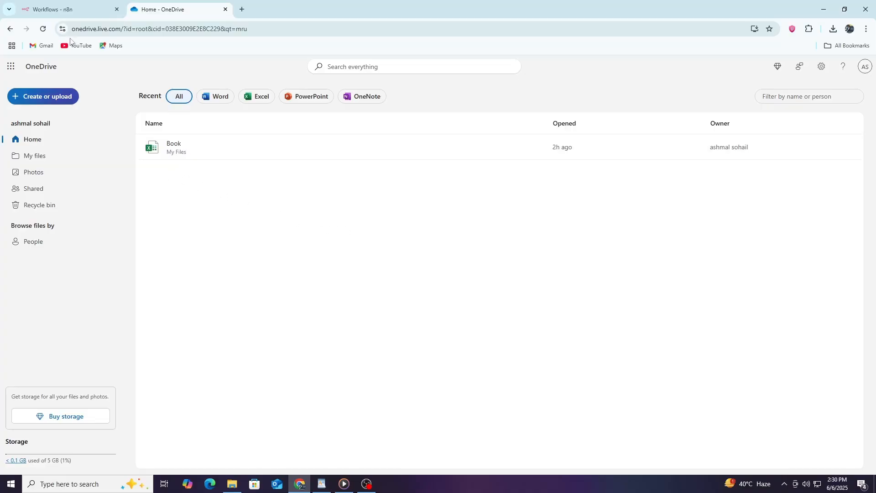
{"action": "left_click", "coordinate": [61, 9]}
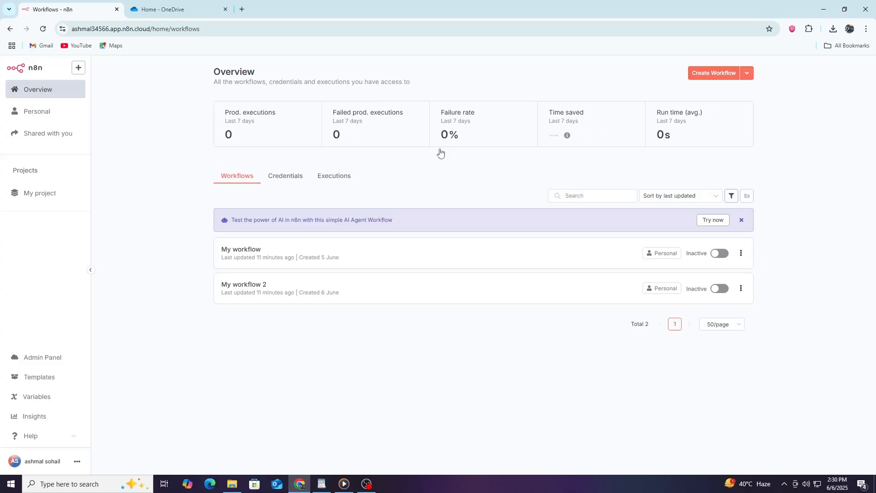
{"action": "left_click", "coordinate": [178, 9]}
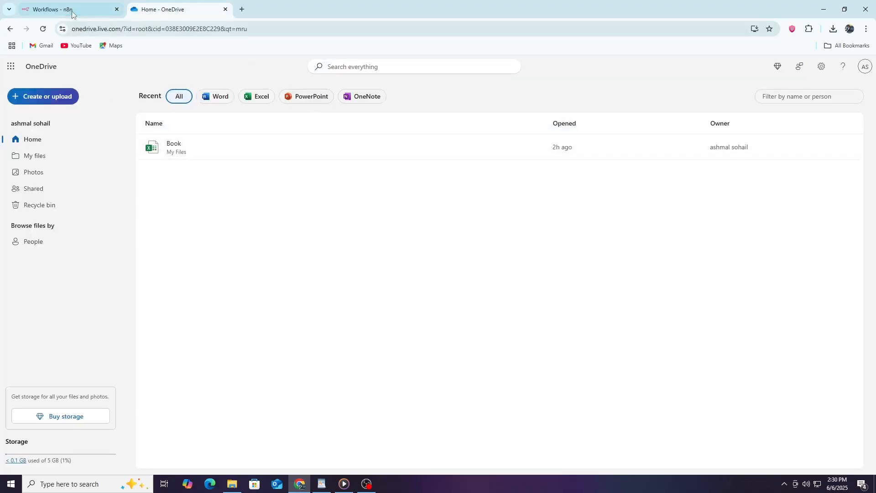
{"action": "left_click", "coordinate": [61, 9]}
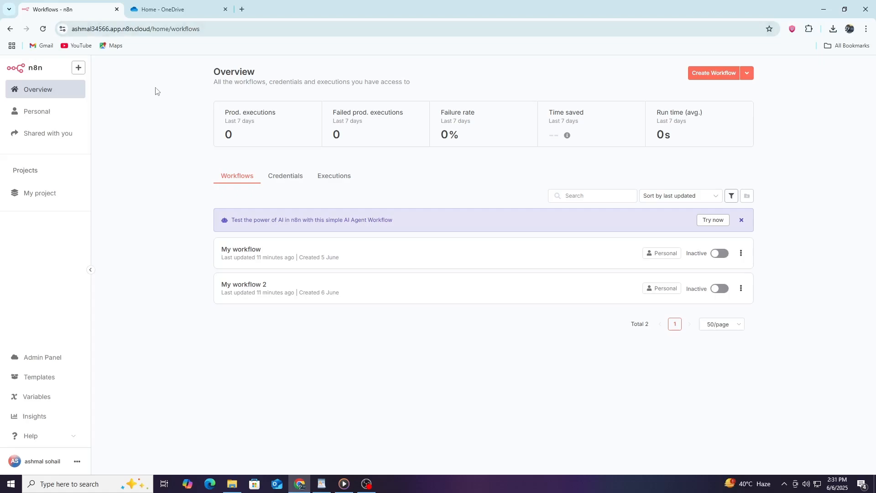
{"action": "mouse_move", "coordinate": [205, 44]}
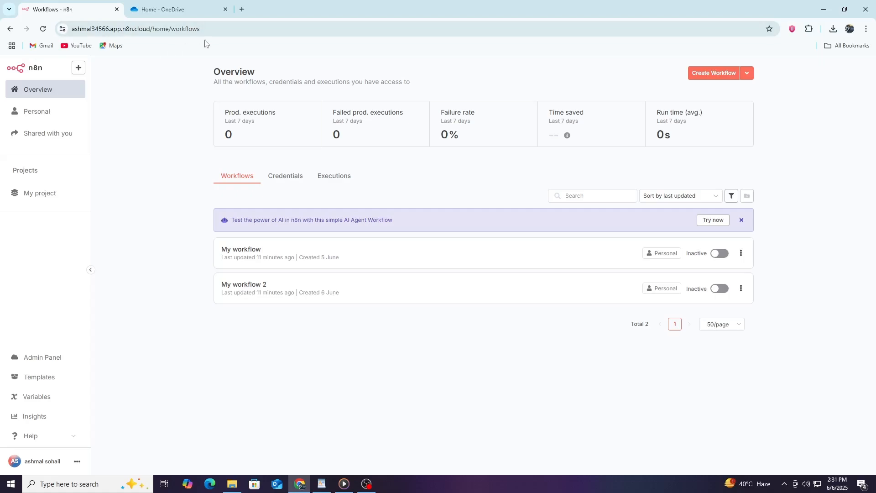
{"action": "mouse_move", "coordinate": [126, 106]}
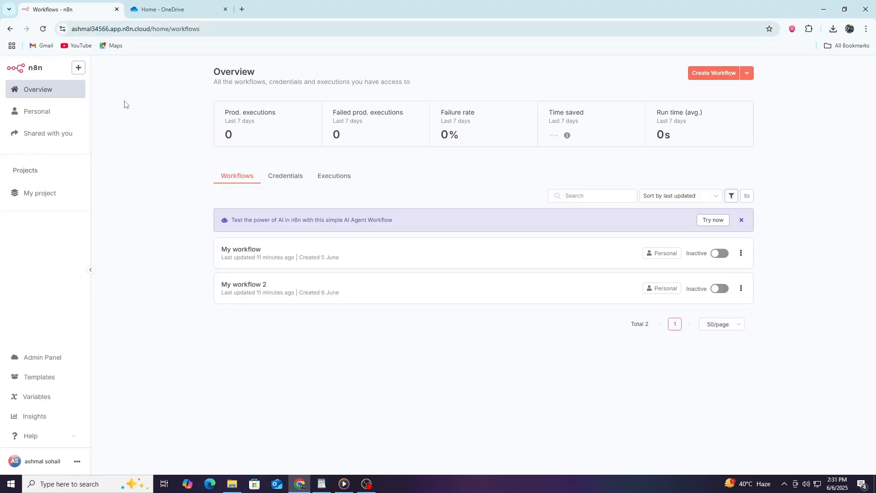
{"action": "mouse_move", "coordinate": [212, 133]}
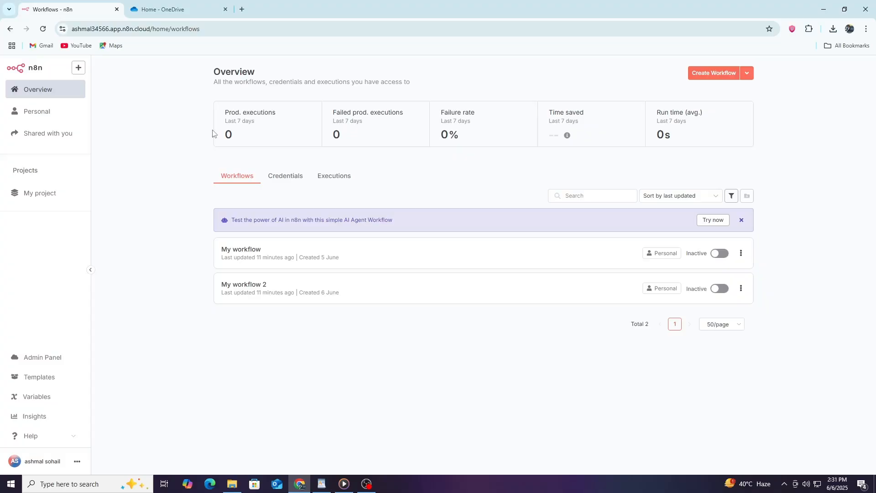
{"action": "mouse_move", "coordinate": [737, 82]}
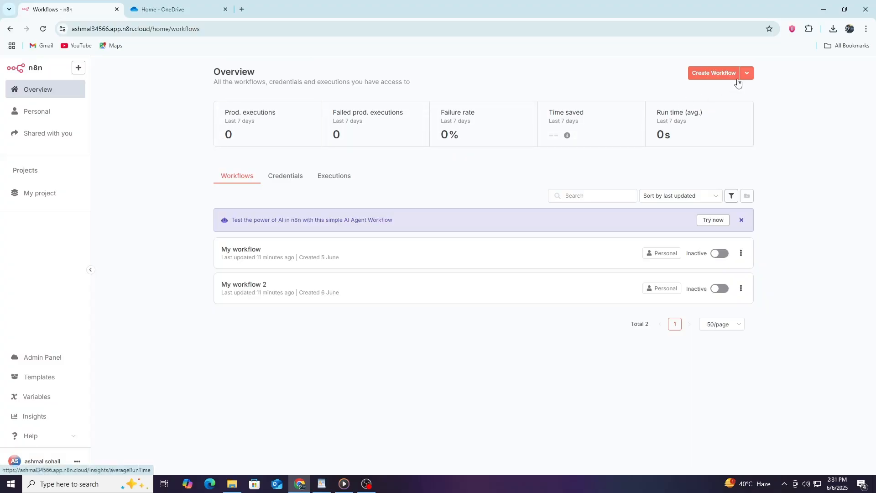
{"action": "mouse_move", "coordinate": [770, 78]}
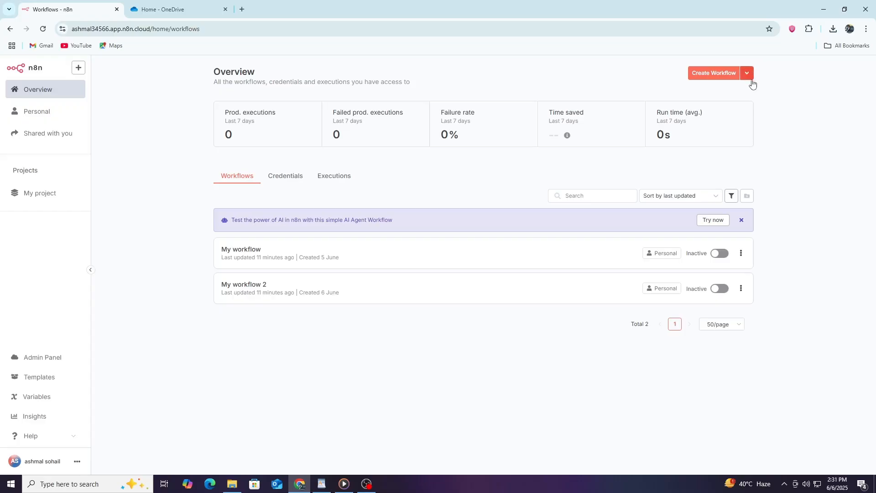
Step: Create a blank workflow and search the first-step triggers for 'micro'
{"action": "left_click", "coordinate": [714, 72]}
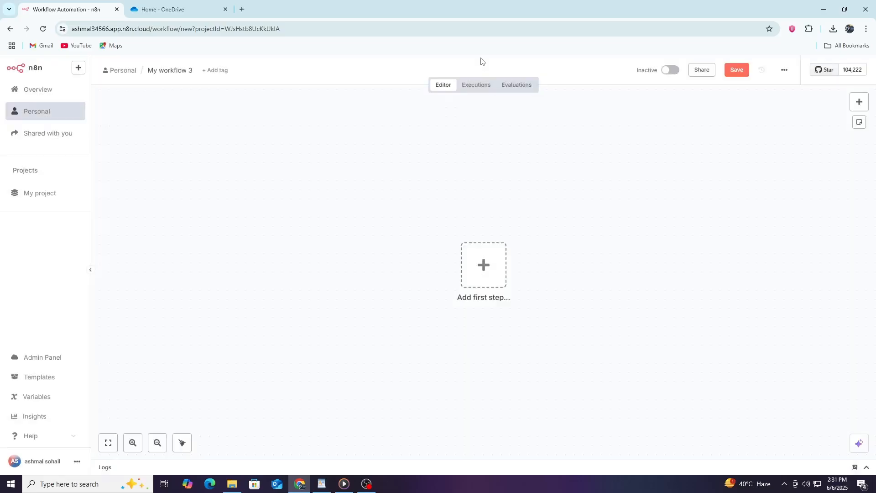
{"action": "mouse_move", "coordinate": [238, 142]}
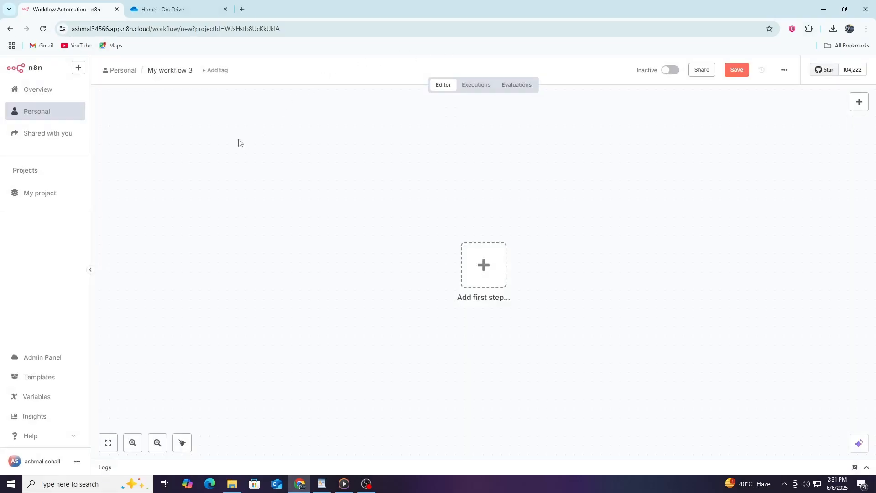
{"action": "mouse_move", "coordinate": [259, 180]}
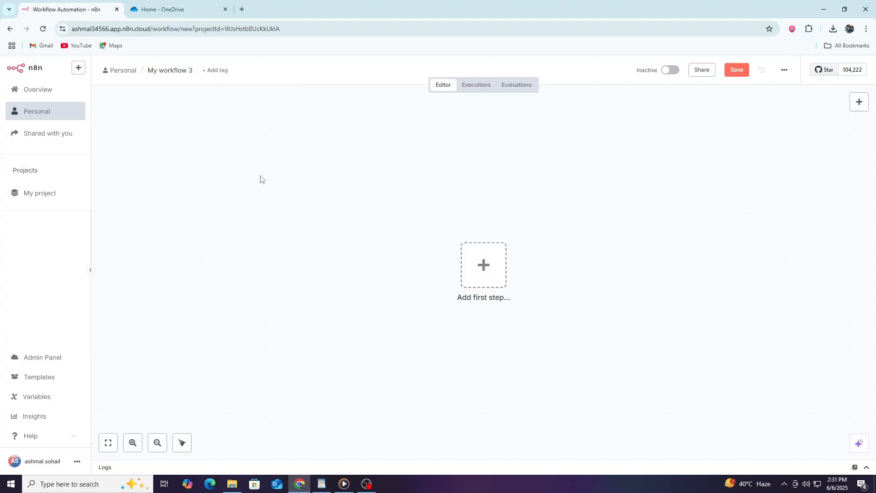
{"action": "mouse_move", "coordinate": [558, 267]}
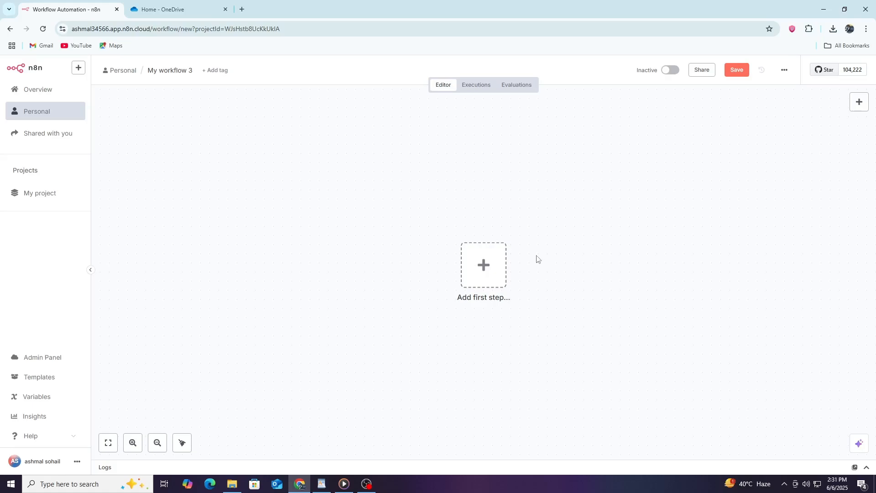
{"action": "left_click", "coordinate": [483, 264]}
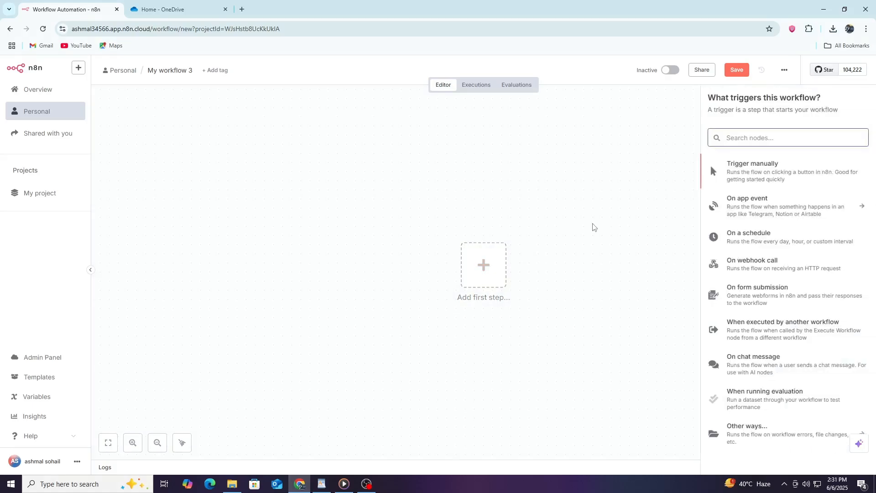
{"action": "type", "text": "micro"}
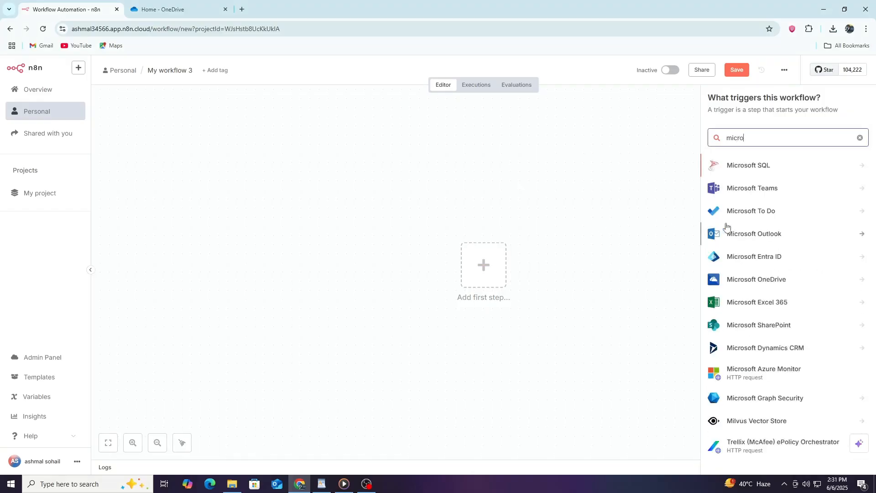
{"action": "mouse_move", "coordinate": [753, 285]}
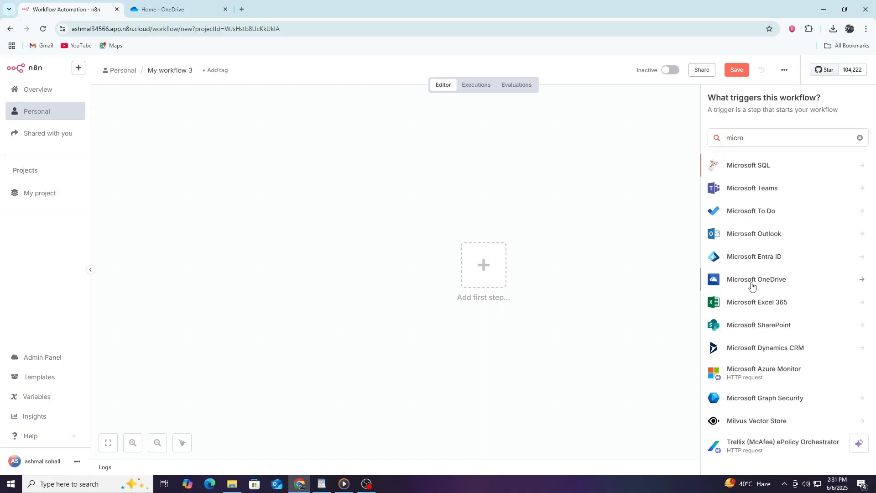
Step: Pick Microsoft OneDrive as the trigger app and begin a new credential for it
{"action": "left_click", "coordinate": [756, 279]}
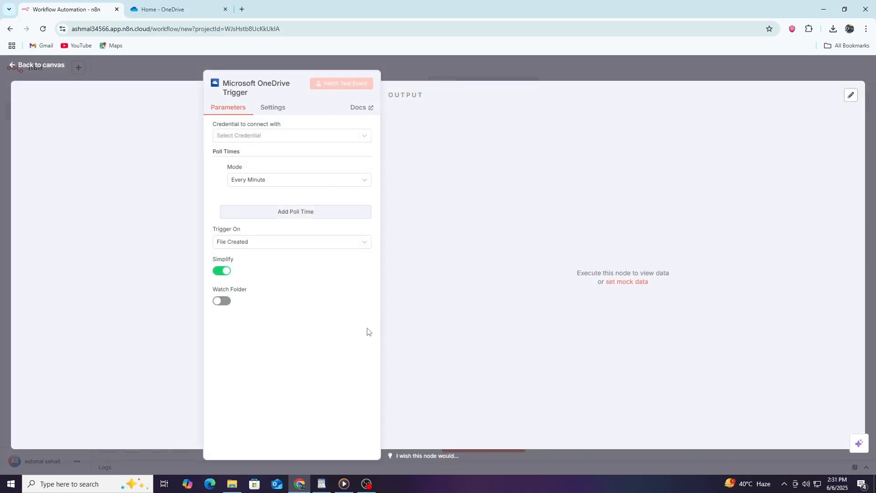
{"action": "mouse_move", "coordinate": [242, 366]}
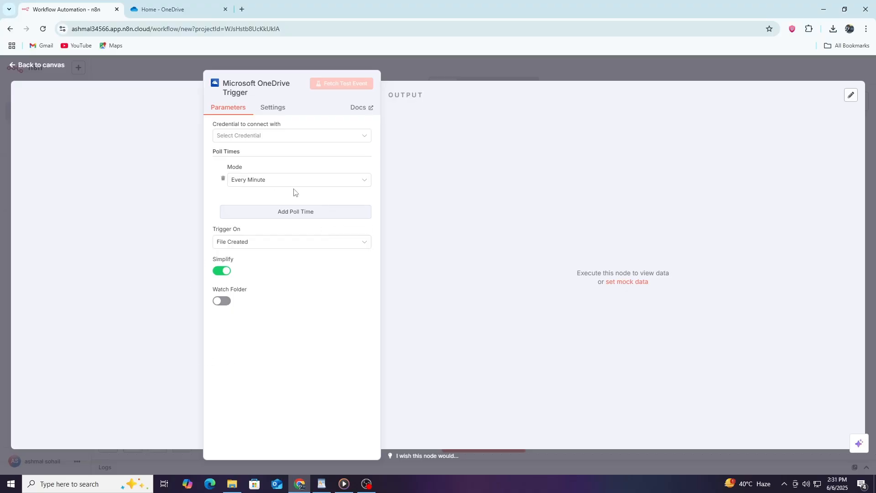
{"action": "mouse_move", "coordinate": [300, 195]}
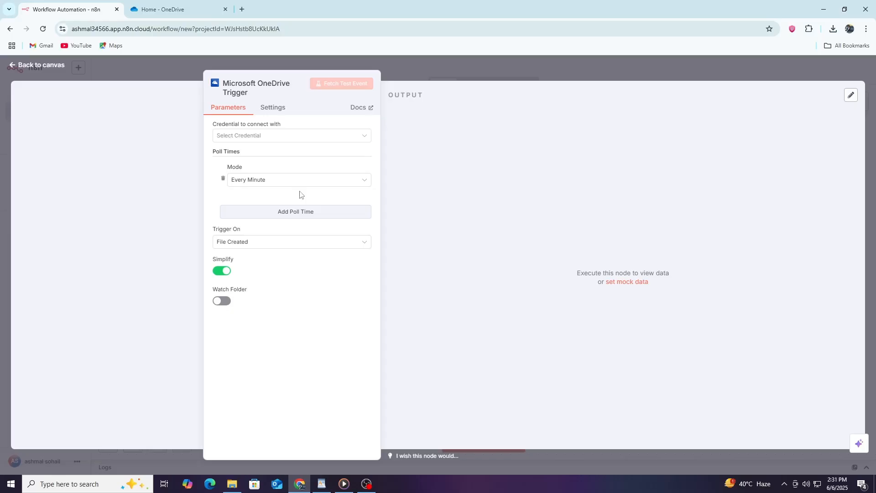
{"action": "mouse_move", "coordinate": [352, 163]}
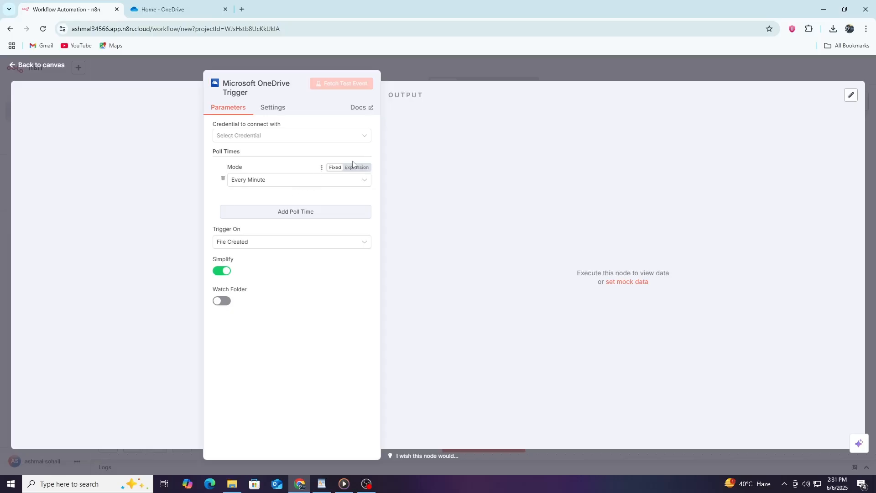
{"action": "mouse_move", "coordinate": [367, 155]}
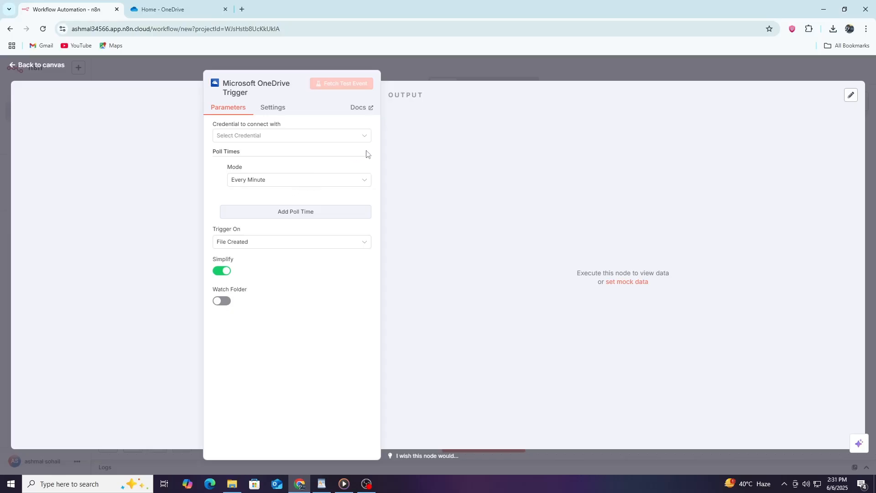
{"action": "left_click", "coordinate": [290, 136]}
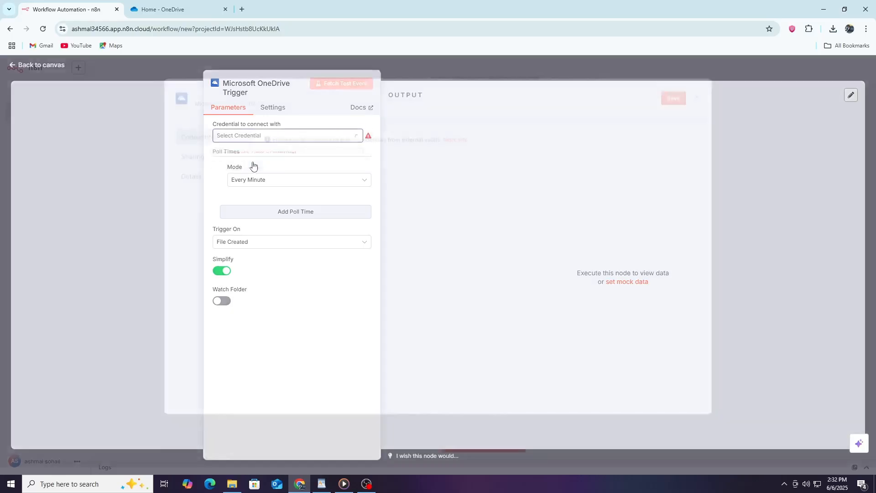
Step: Sign in to the Microsoft account, grant n8n OneDrive access, and close the credential dialog
{"action": "left_click", "coordinate": [285, 136]}
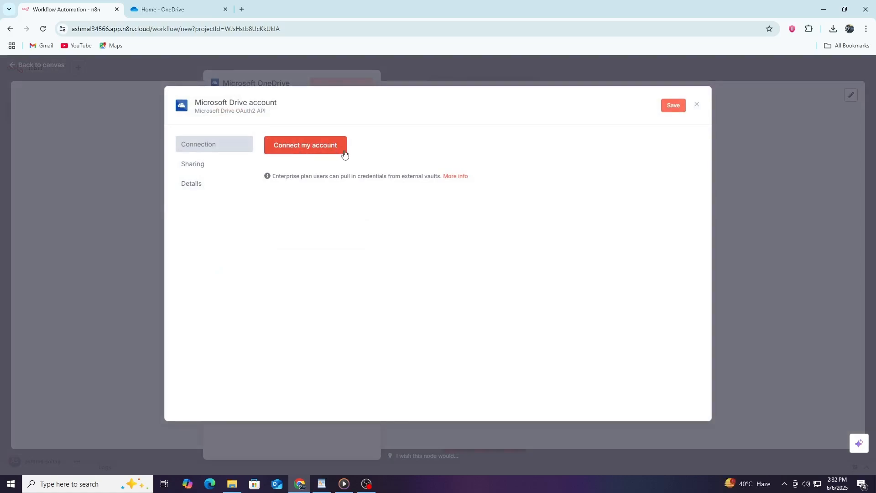
{"action": "left_click", "coordinate": [672, 105]}
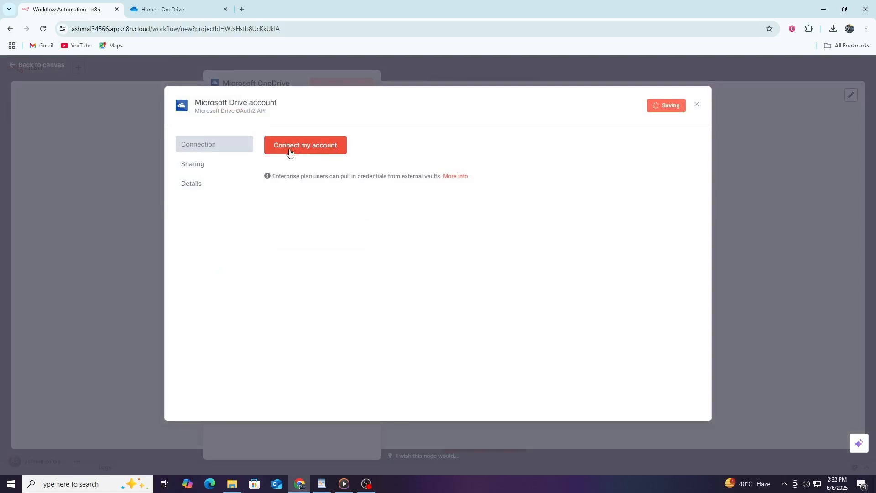
{"action": "left_click", "coordinate": [306, 145]}
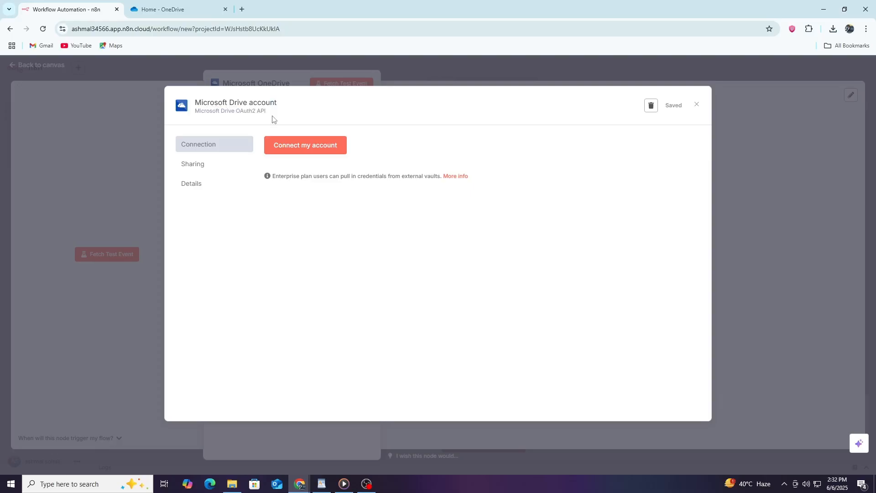
{"action": "mouse_move", "coordinate": [297, 261]}
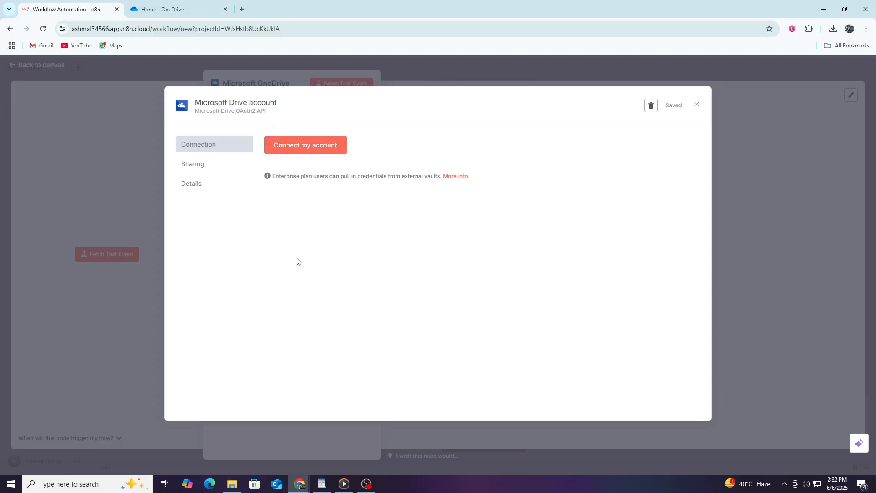
{"action": "mouse_move", "coordinate": [299, 484]}
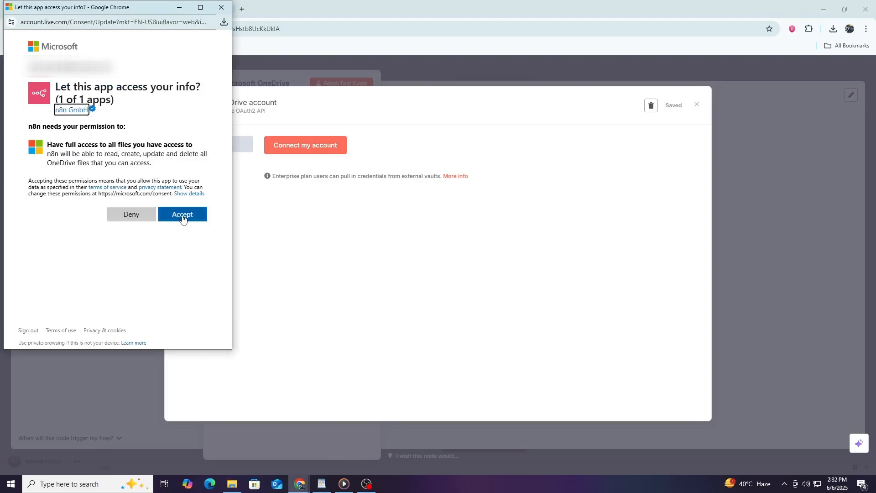
{"action": "left_click", "coordinate": [182, 214]}
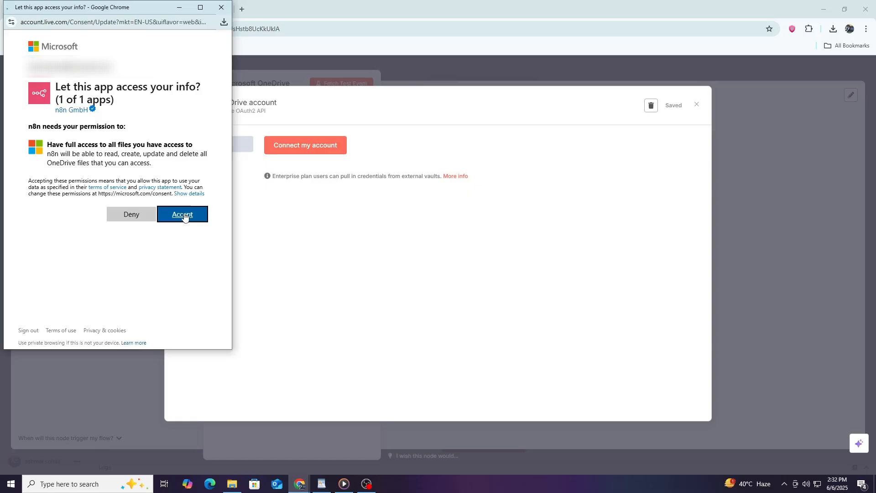
{"action": "left_click", "coordinate": [182, 214]}
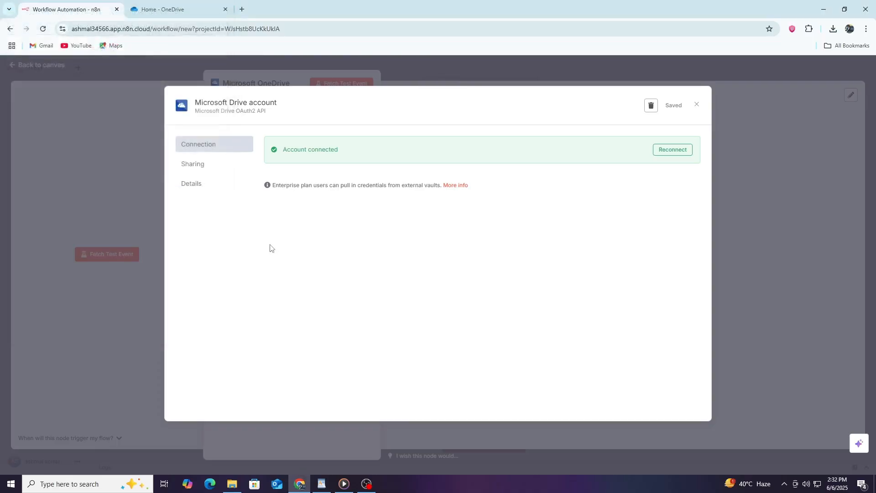
{"action": "mouse_move", "coordinate": [421, 242]}
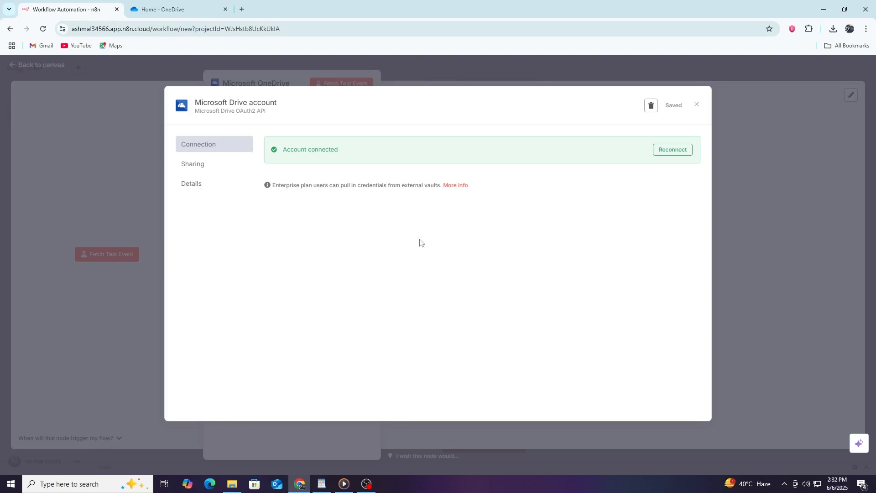
{"action": "mouse_move", "coordinate": [561, 275]}
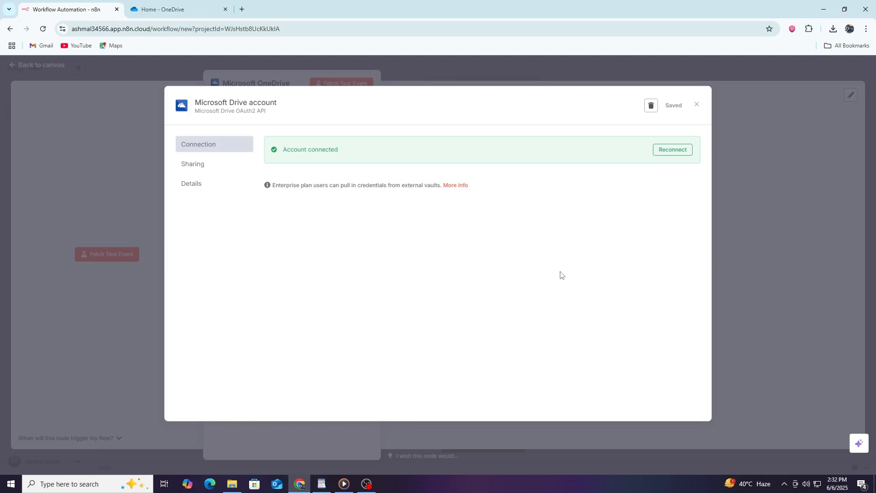
{"action": "left_click", "coordinate": [697, 105]}
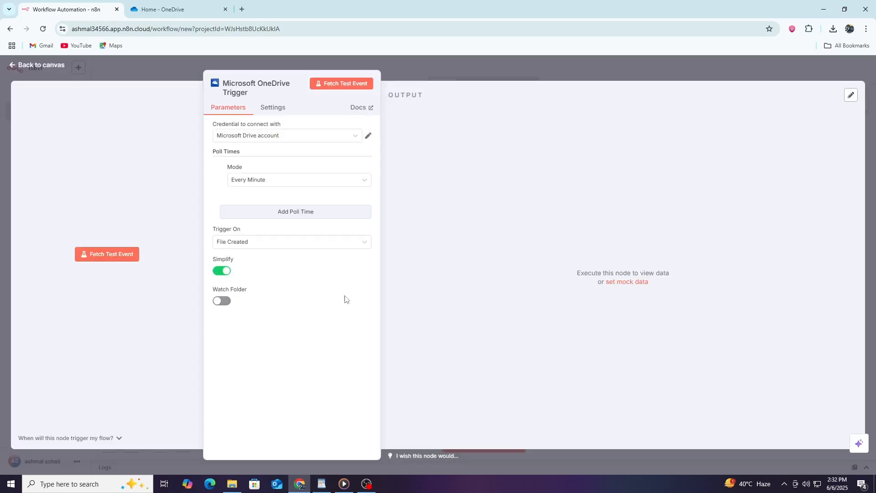
{"action": "left_click", "coordinate": [291, 242]}
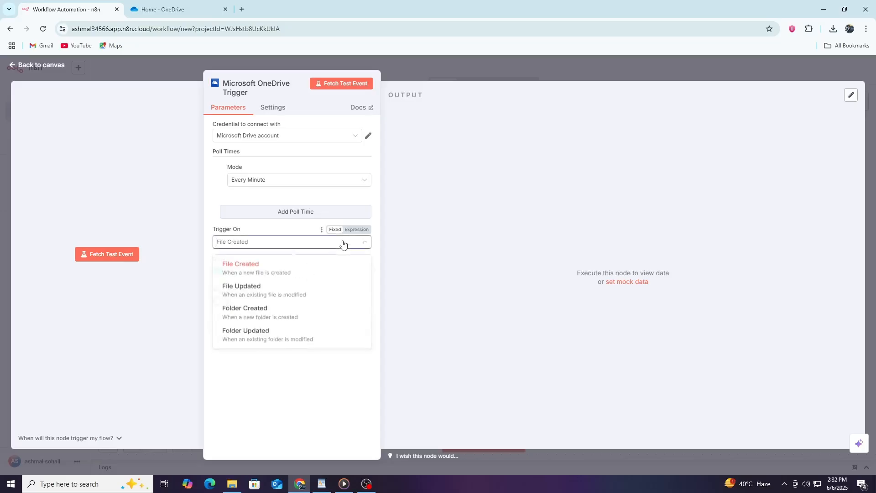
{"action": "left_click", "coordinate": [241, 267]}
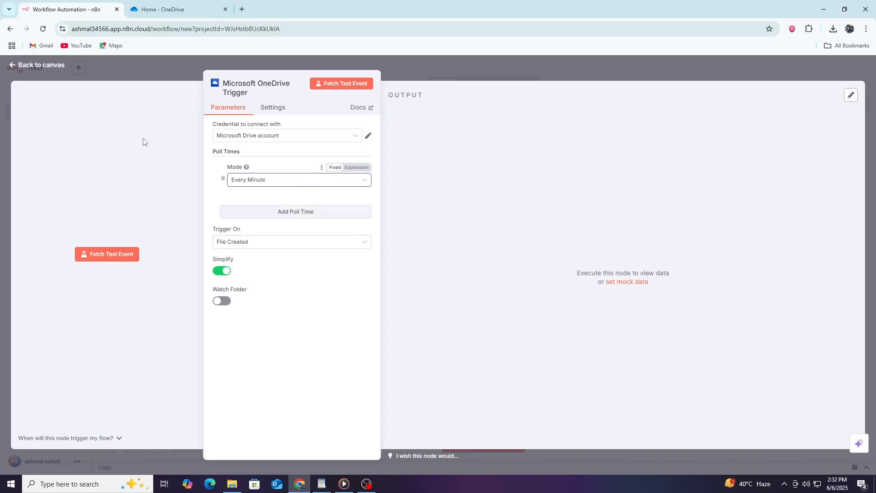
{"action": "mouse_move", "coordinate": [275, 157]}
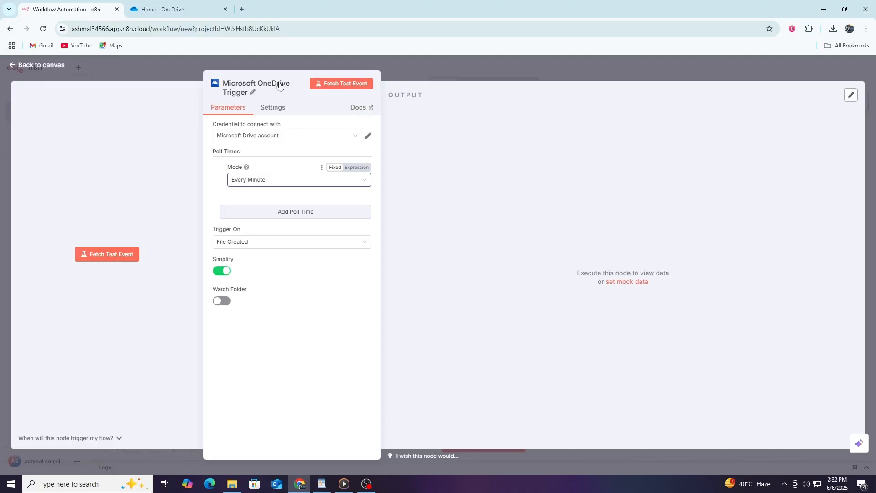
Step: Fetch a test event returning the Getting started PDF, Book.xlsx and Book1.xlsx
{"action": "left_click", "coordinate": [340, 83]}
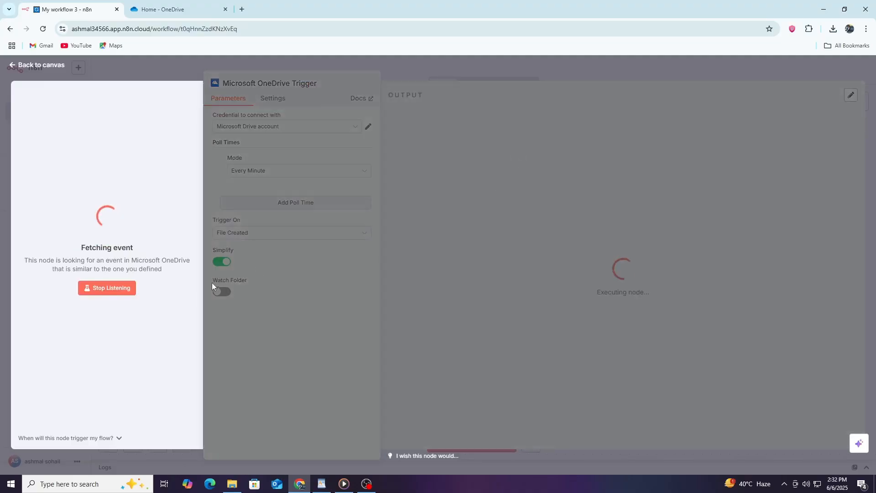
{"action": "left_click", "coordinate": [107, 287]}
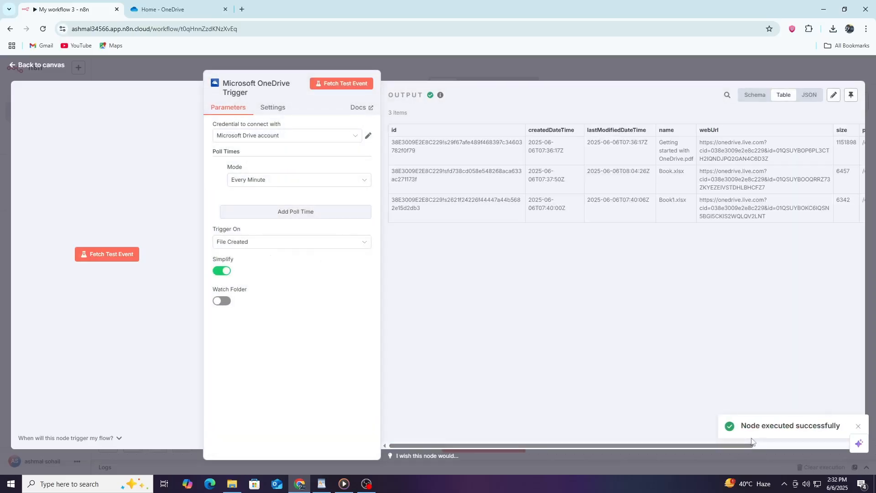
{"action": "mouse_move", "coordinate": [675, 369]}
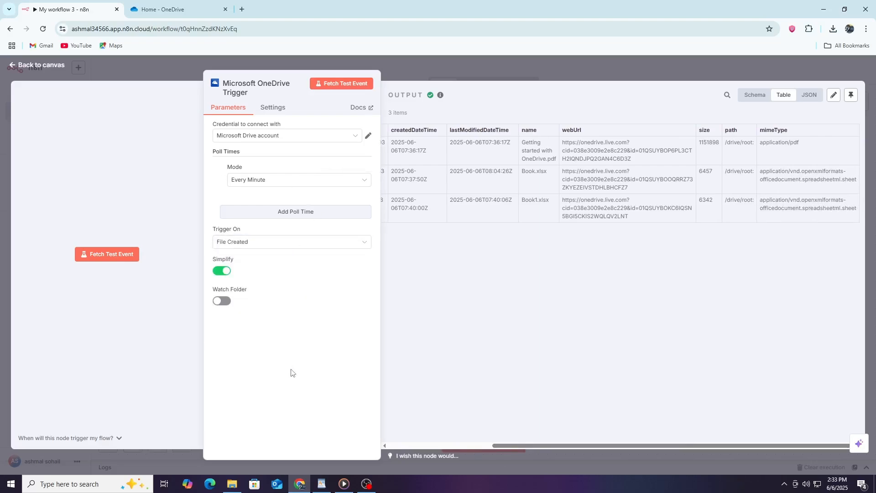
{"action": "mouse_move", "coordinate": [296, 369]}
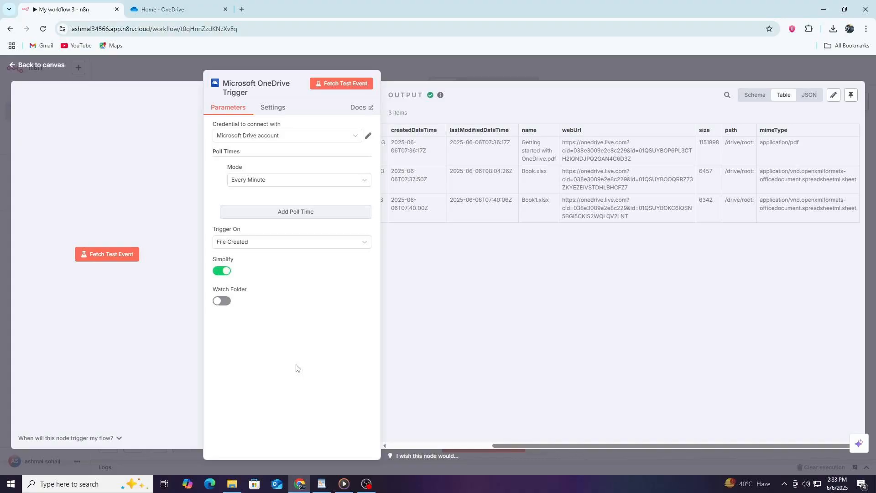